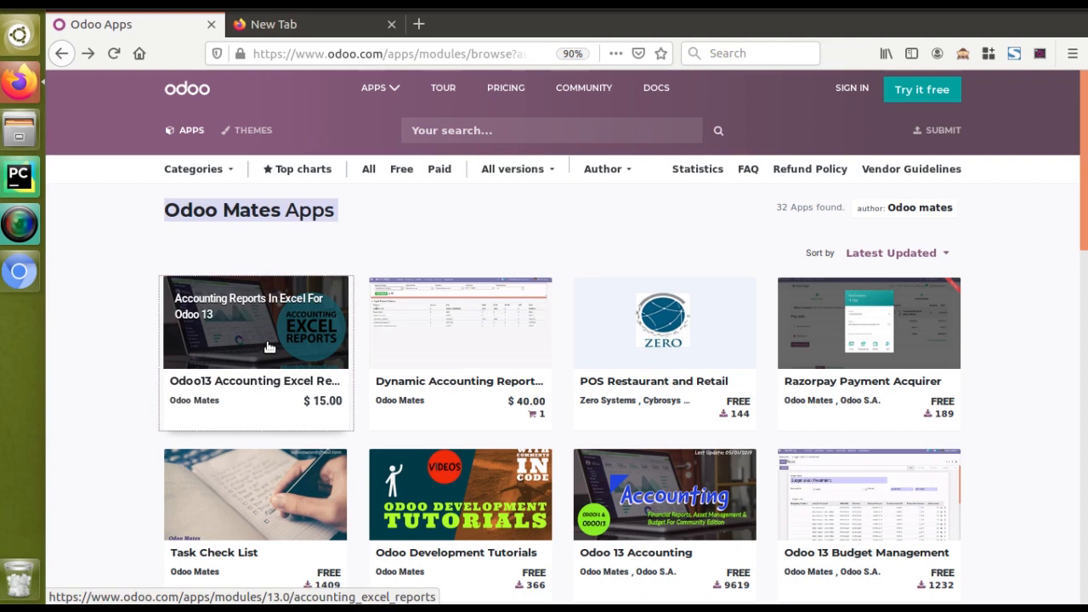
# Open the Odoo13 Accounting Excel Reports app card from the Odoo Mates listing.
pyautogui.click(268, 347)
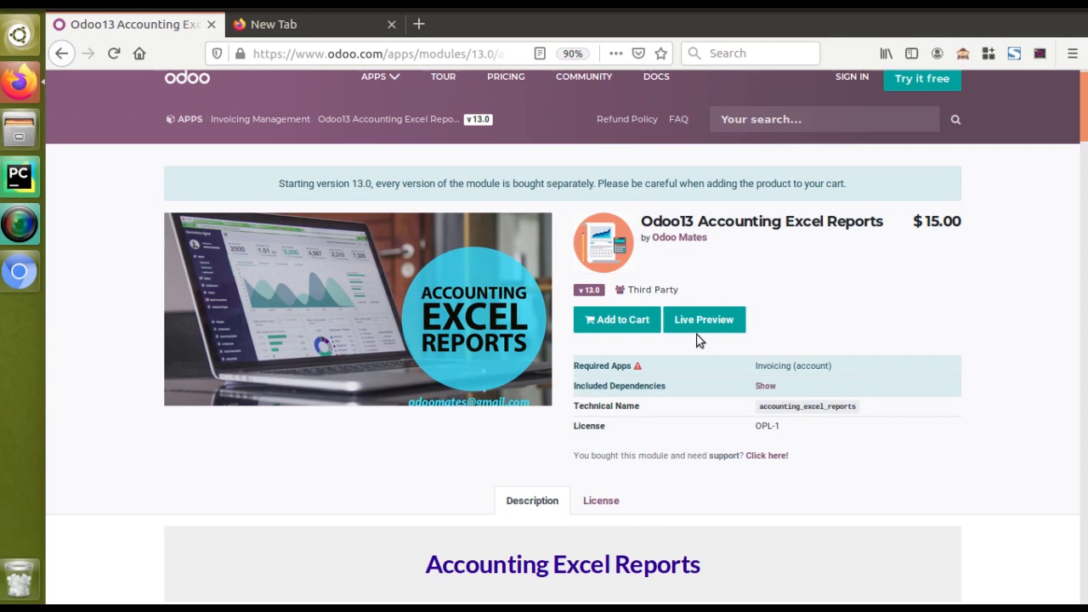
pyautogui.moveTo(699, 330)
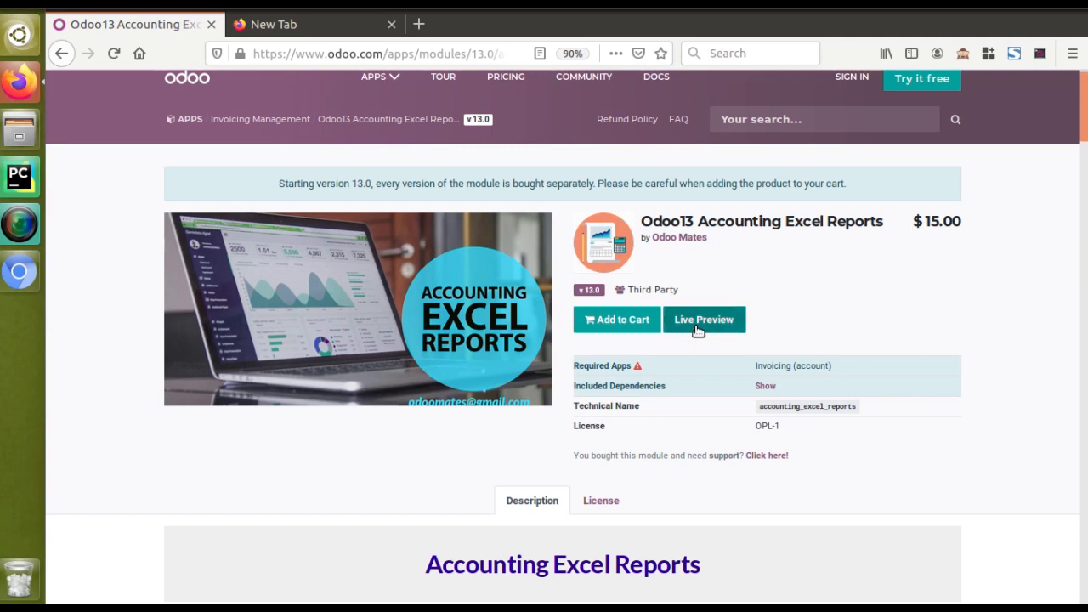
pyautogui.moveTo(704, 319)
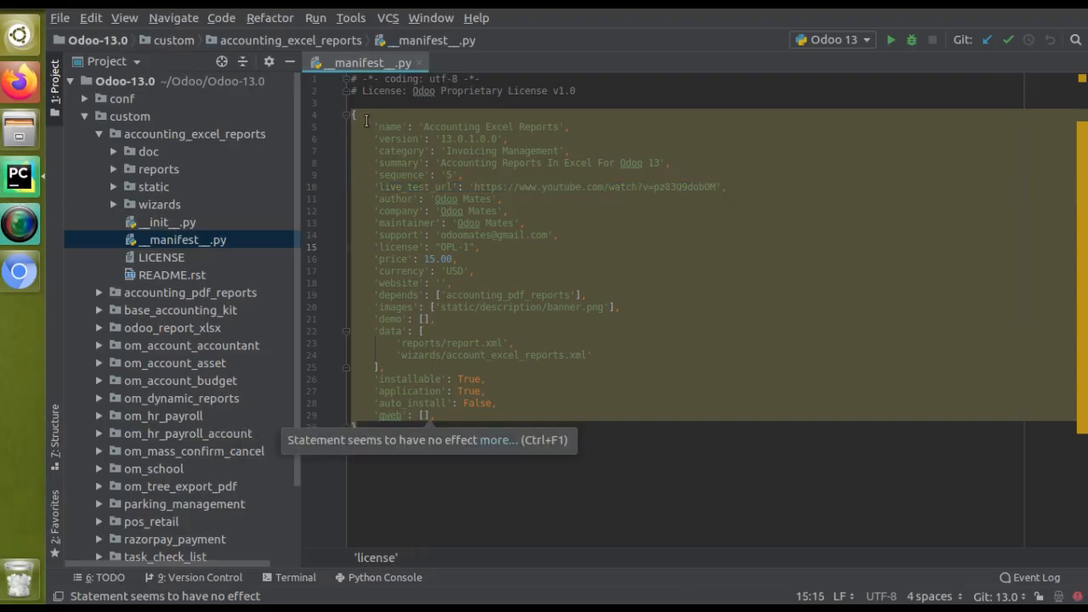
pyautogui.press('ctrl+a')
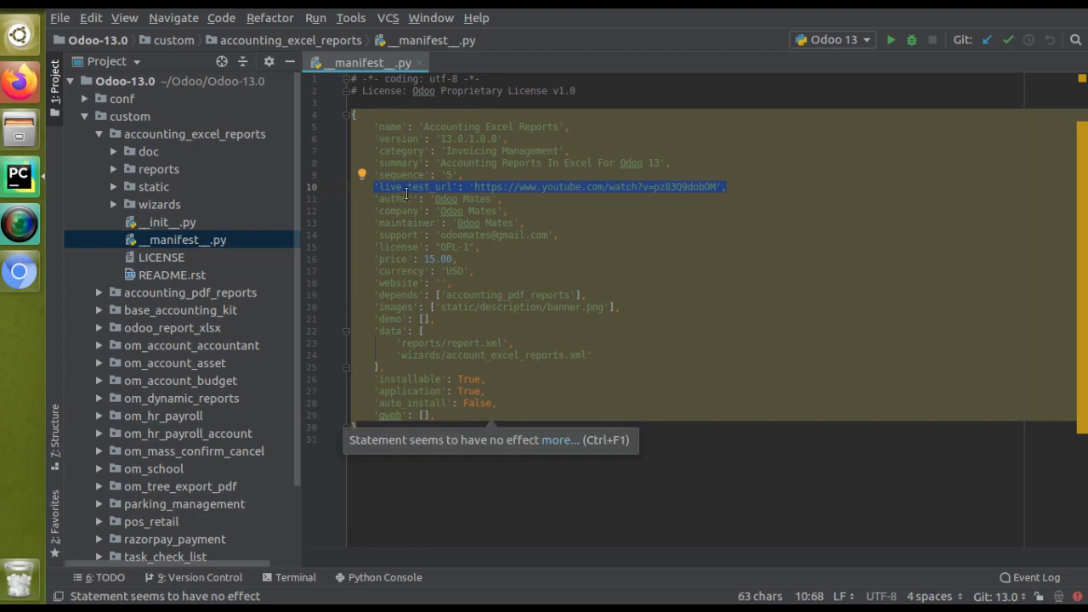
pyautogui.doubleClick(414, 187)
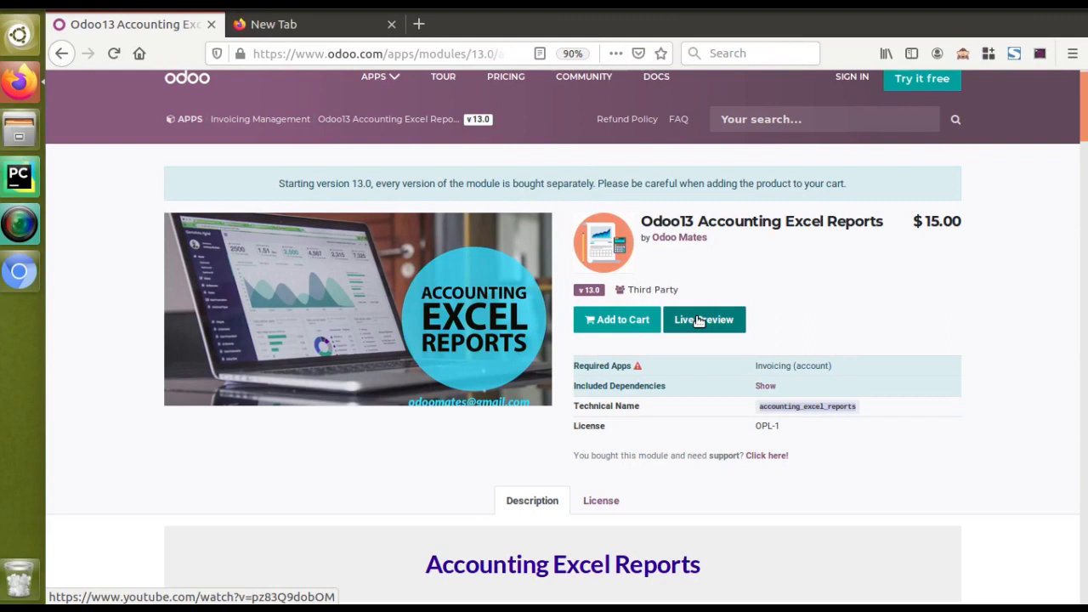
pyautogui.moveTo(641, 317)
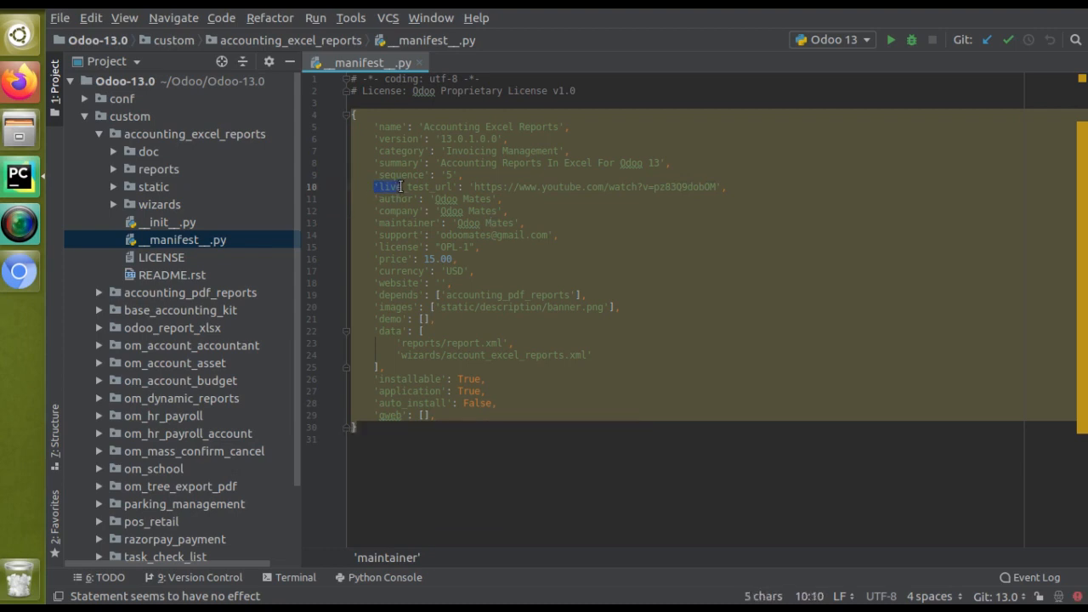
pyautogui.doubleClick(416, 187)
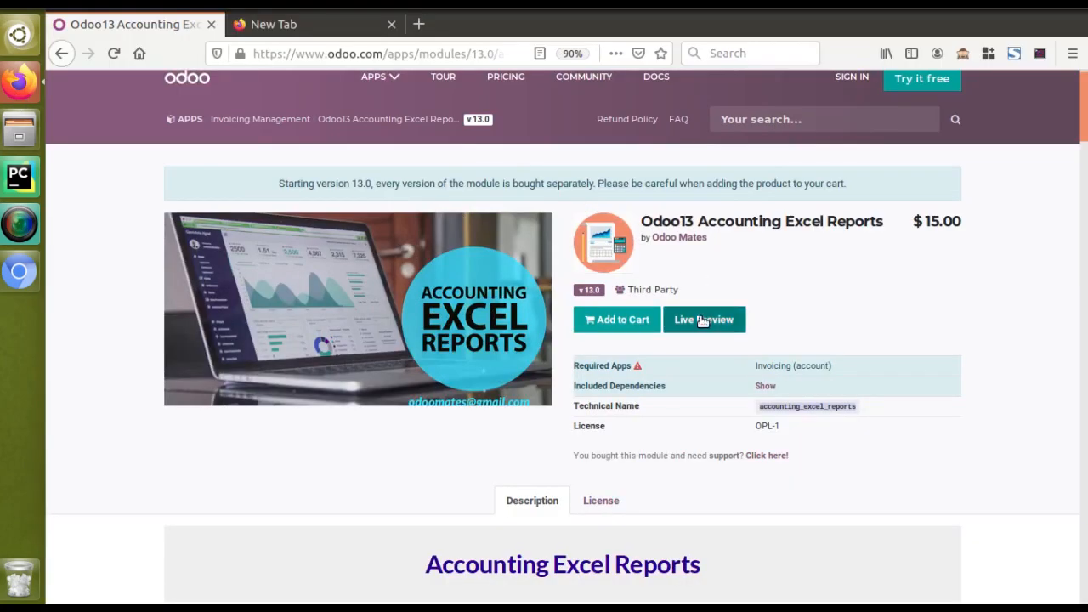
pyautogui.moveTo(704, 319)
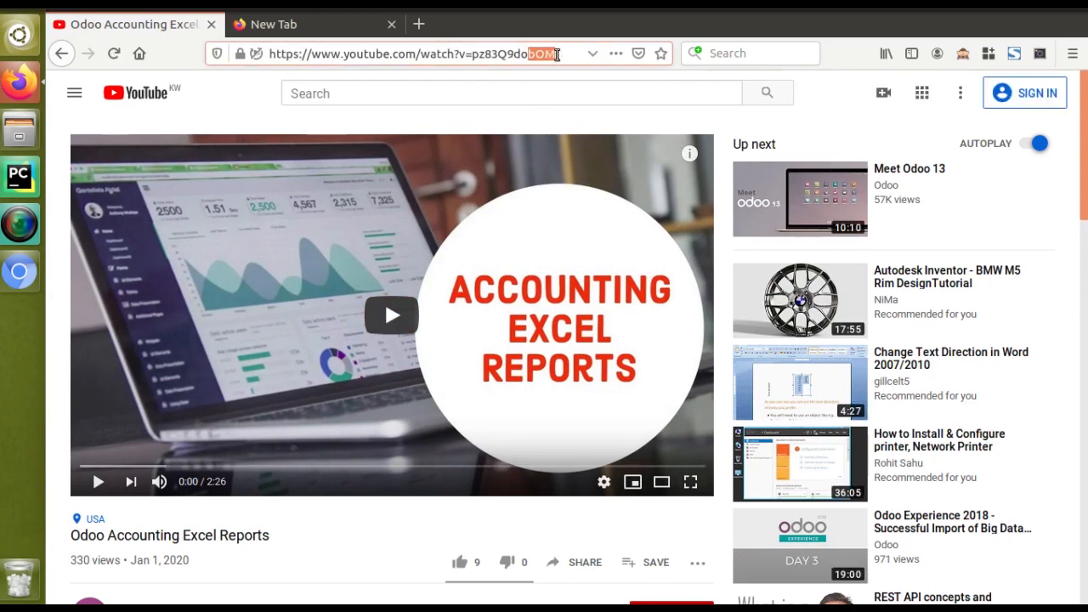
# Inspect the YouTube video id in the address bar of the Live Preview video.
pyautogui.click(19, 176)
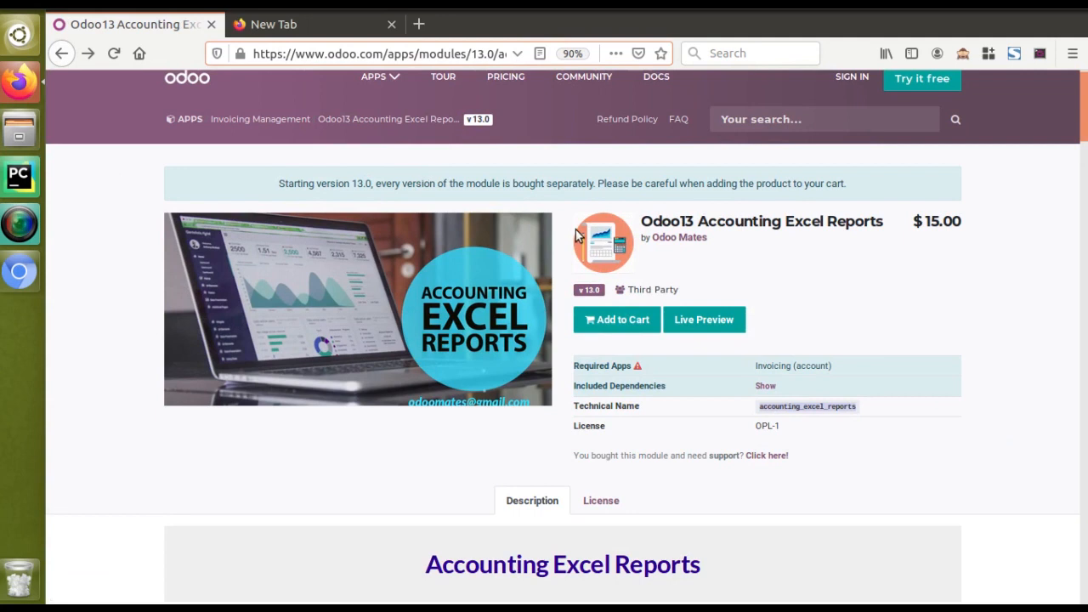
pyautogui.moveTo(704, 319)
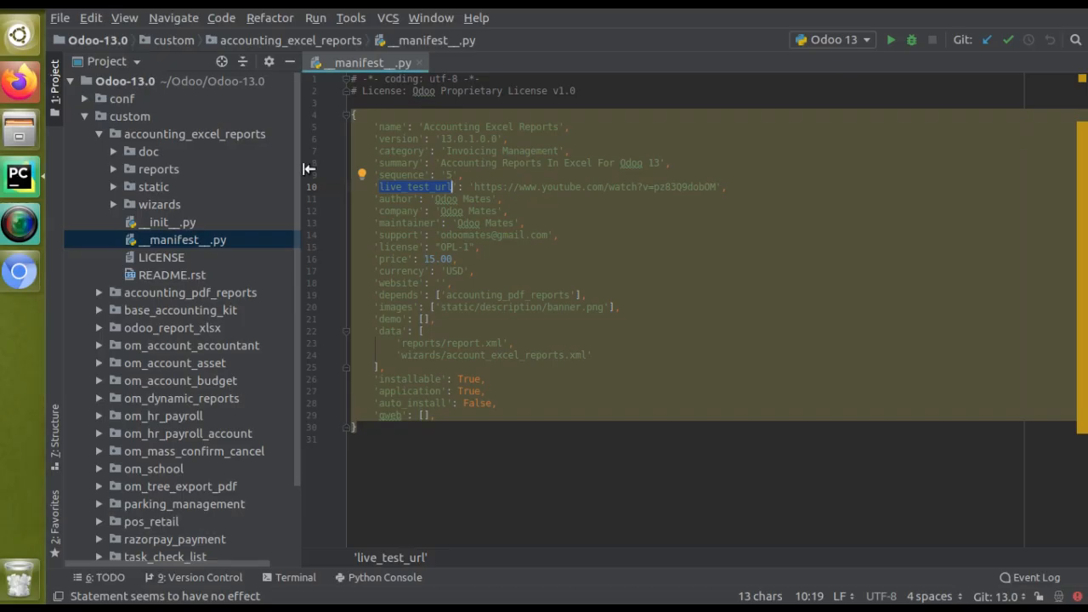
pyautogui.moveTo(421, 194)
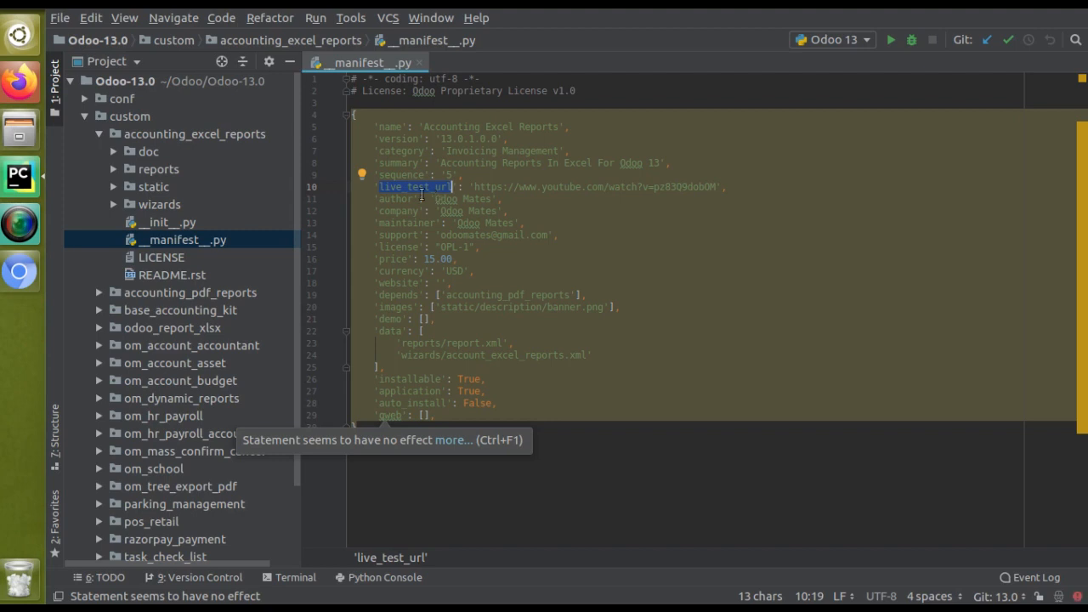